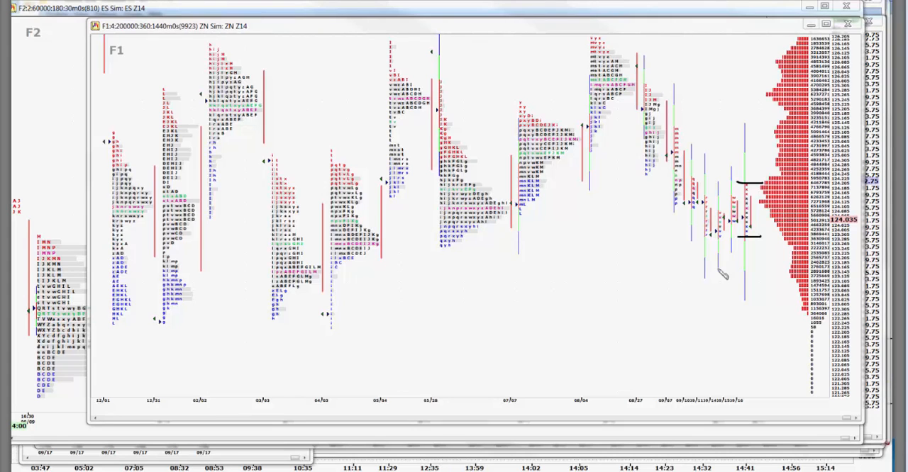
pyautogui.moveTo(732, 268)
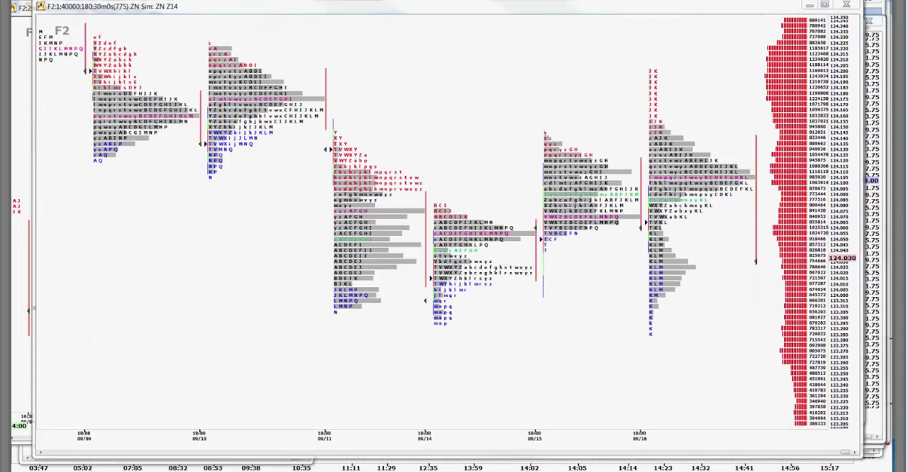
pyautogui.moveTo(758, 196)
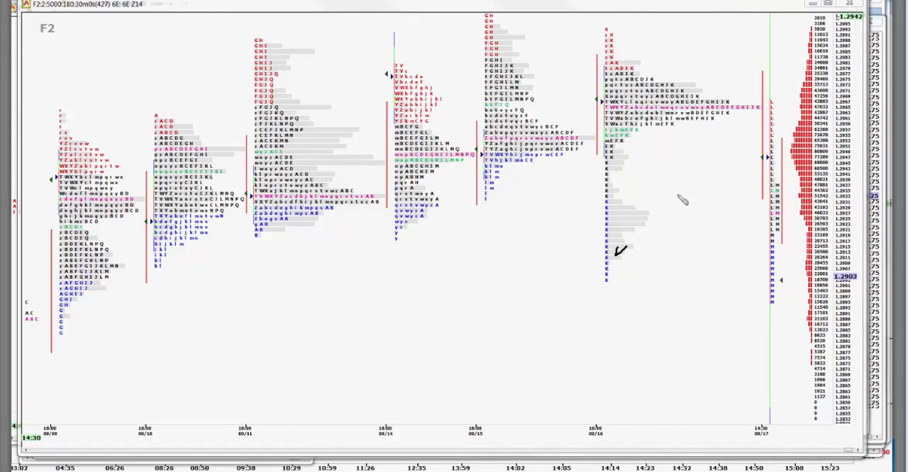
pyautogui.moveTo(759, 109)
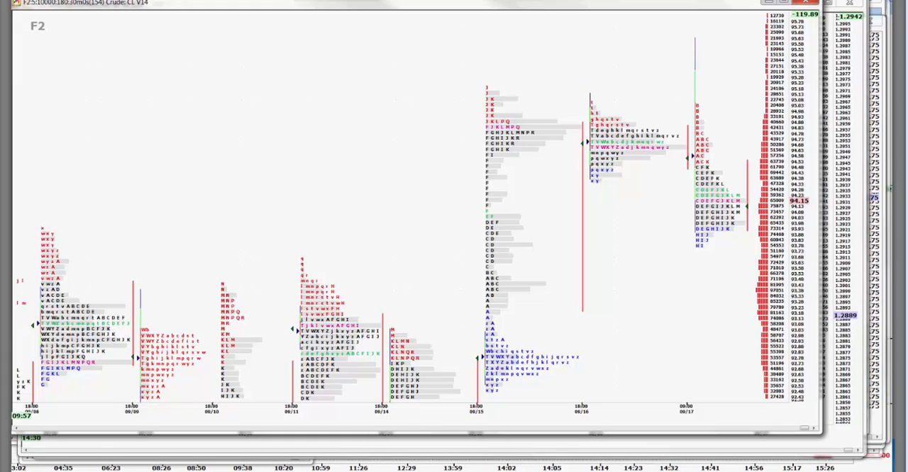
pyautogui.moveTo(630, 275)
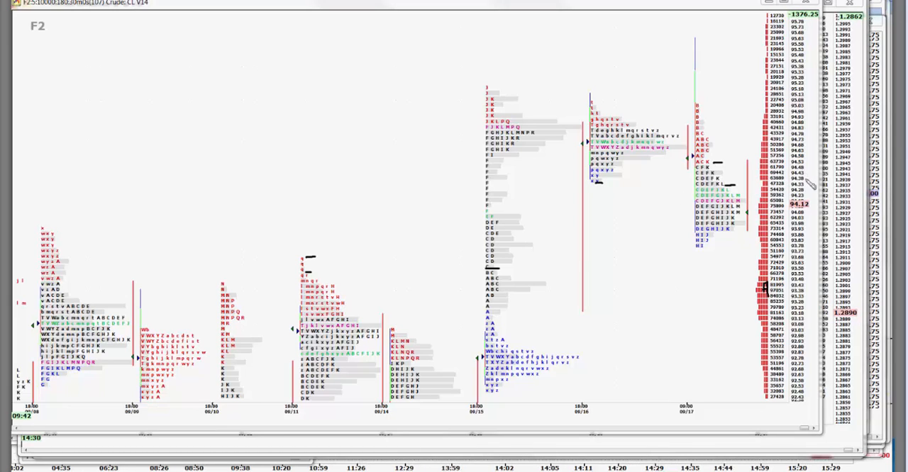
pyautogui.moveTo(727, 207)
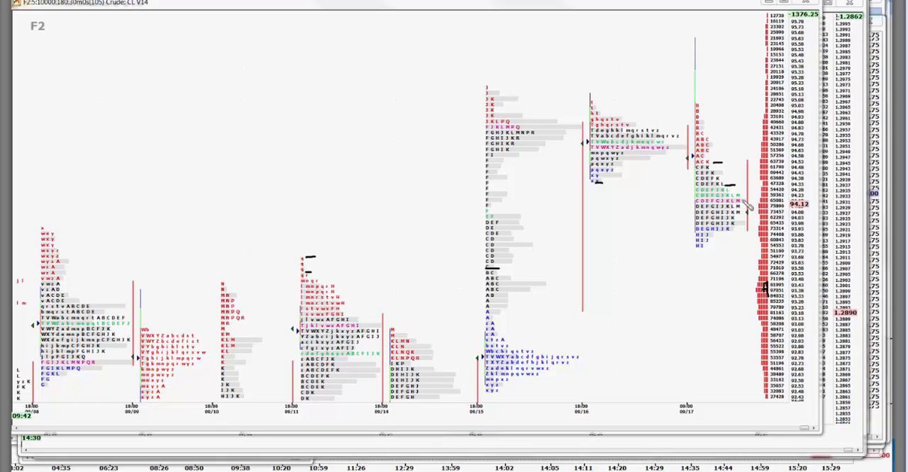